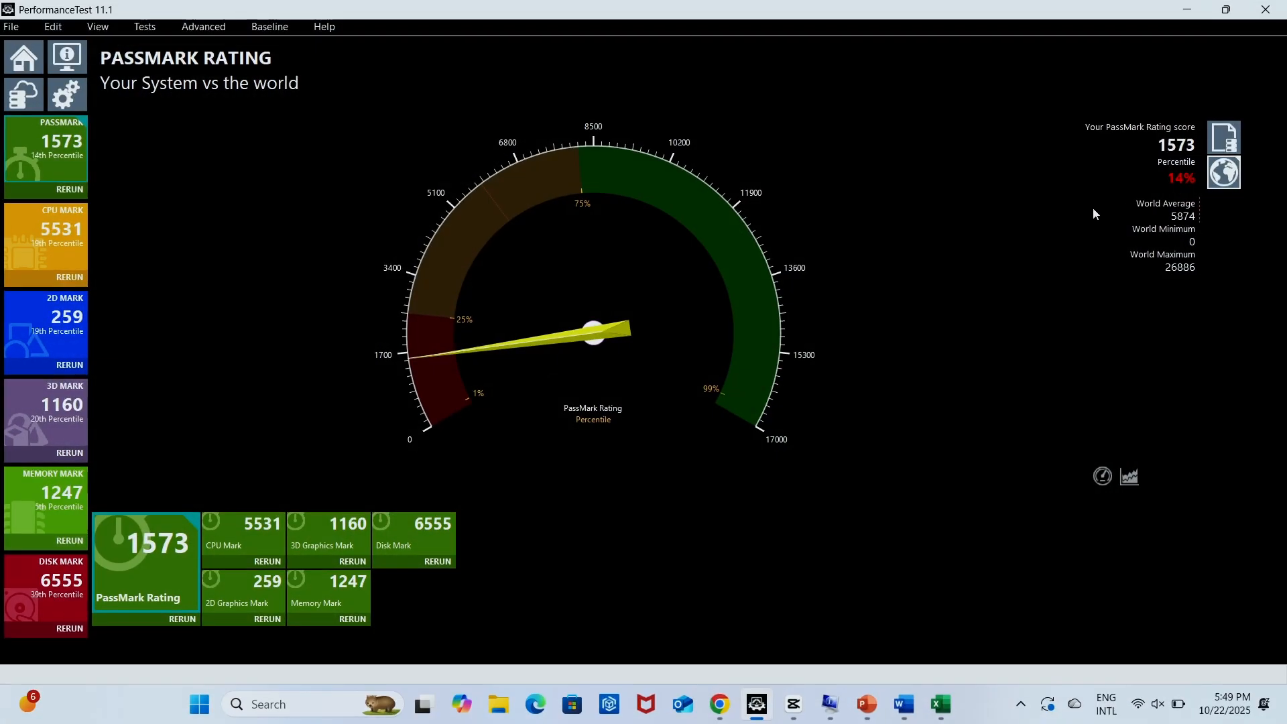
pyautogui.moveTo(571, 333)
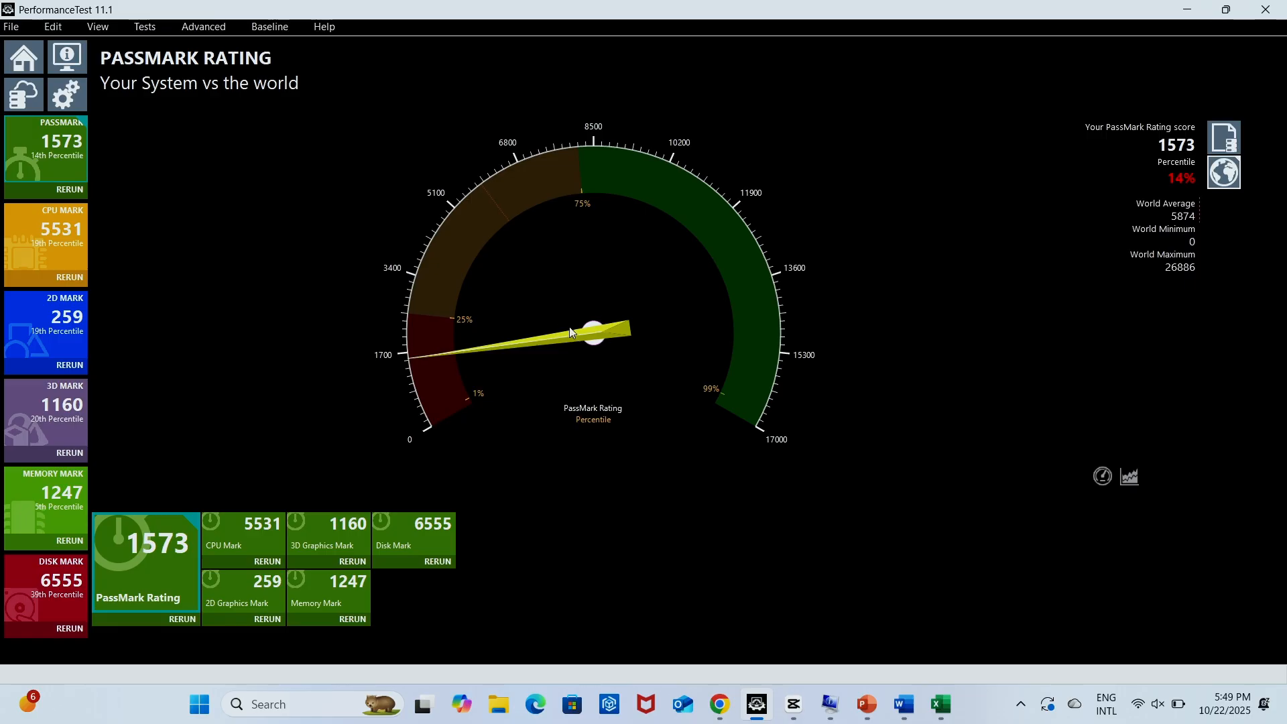
pyautogui.moveTo(680, 290)
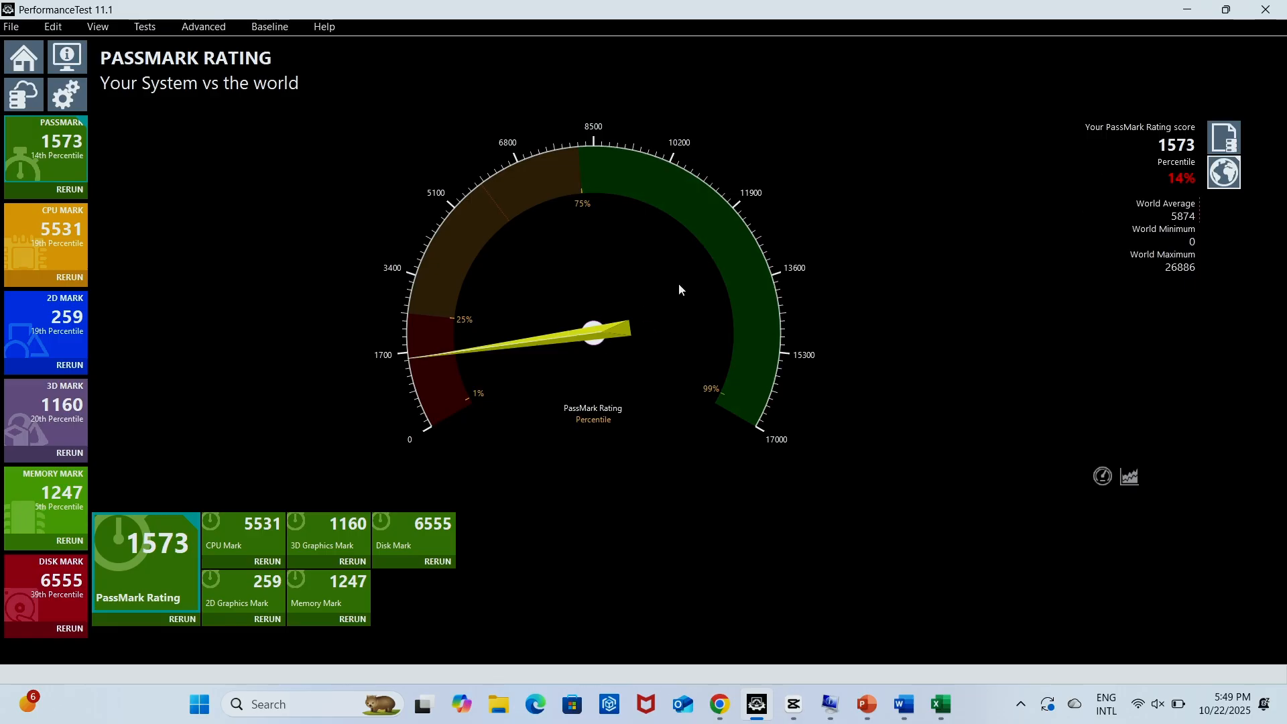
pyautogui.moveTo(689, 274)
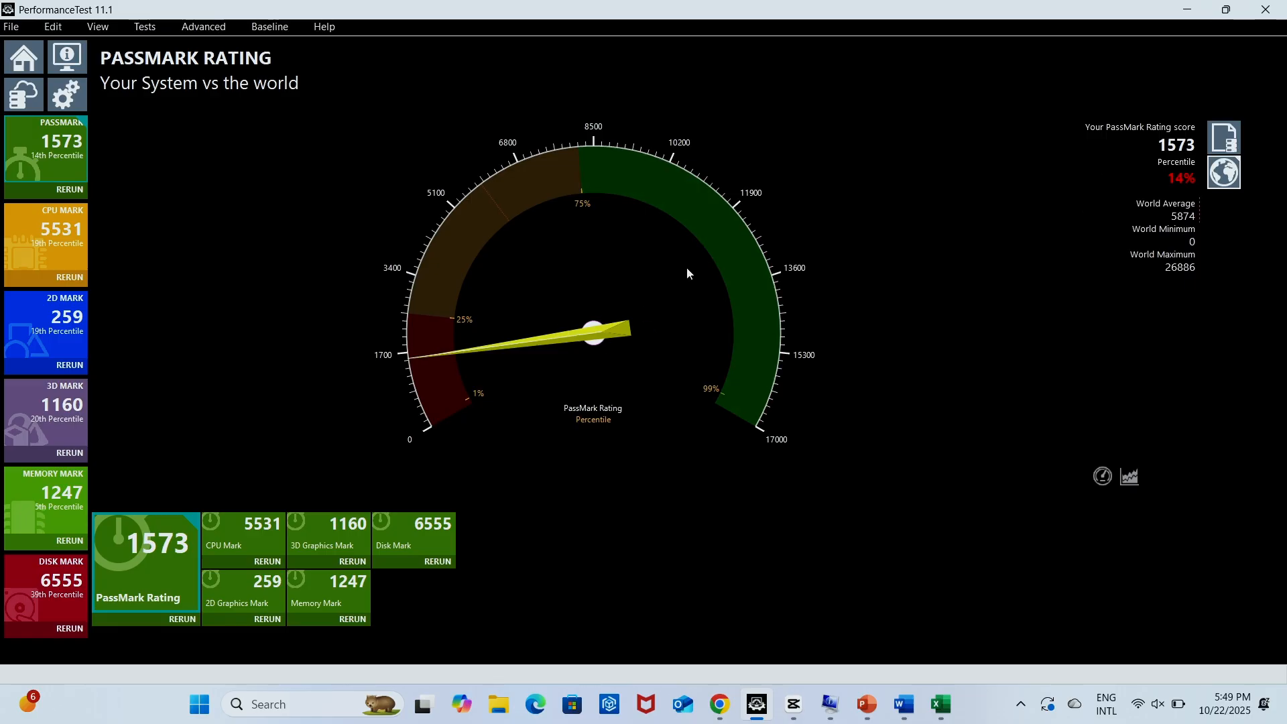
pyautogui.moveTo(1185, 12)
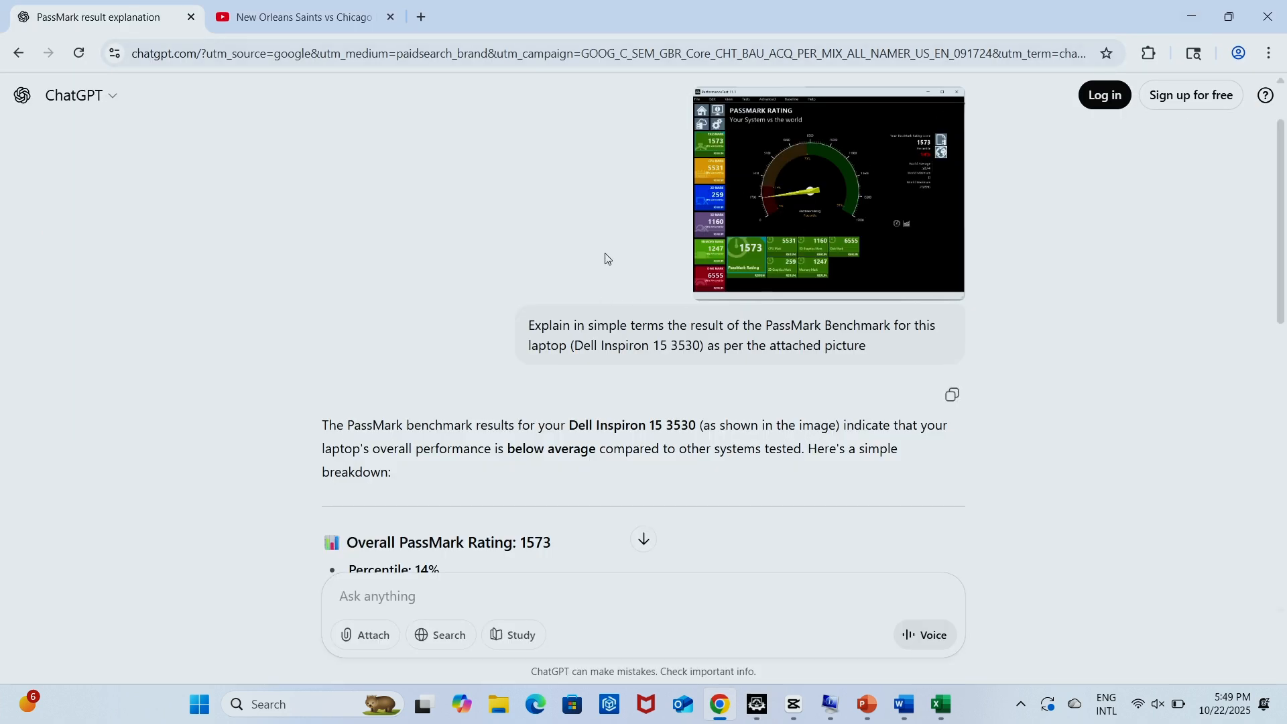
# Step: Scroll to the Overall PassMark Rating and highlight 'faster than only 14% of all systems tested'
pyautogui.scroll(-3)
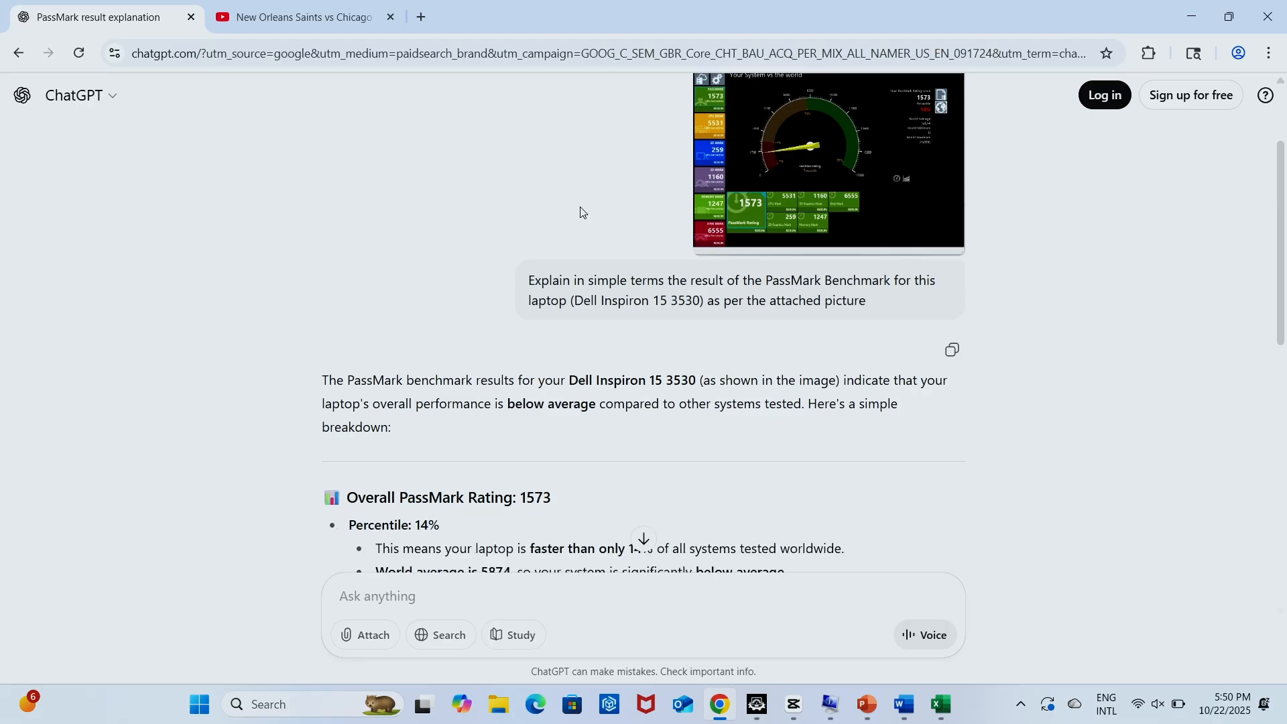
pyautogui.scroll(-3)
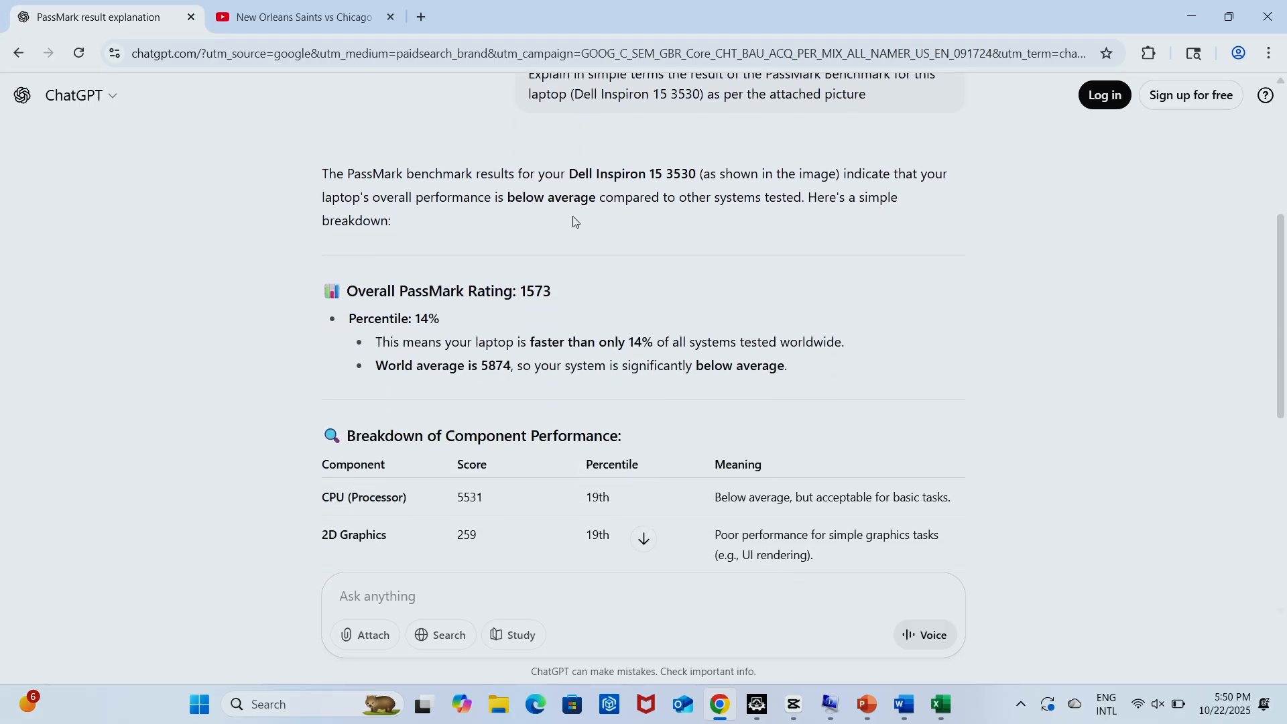
pyautogui.scroll(-3)
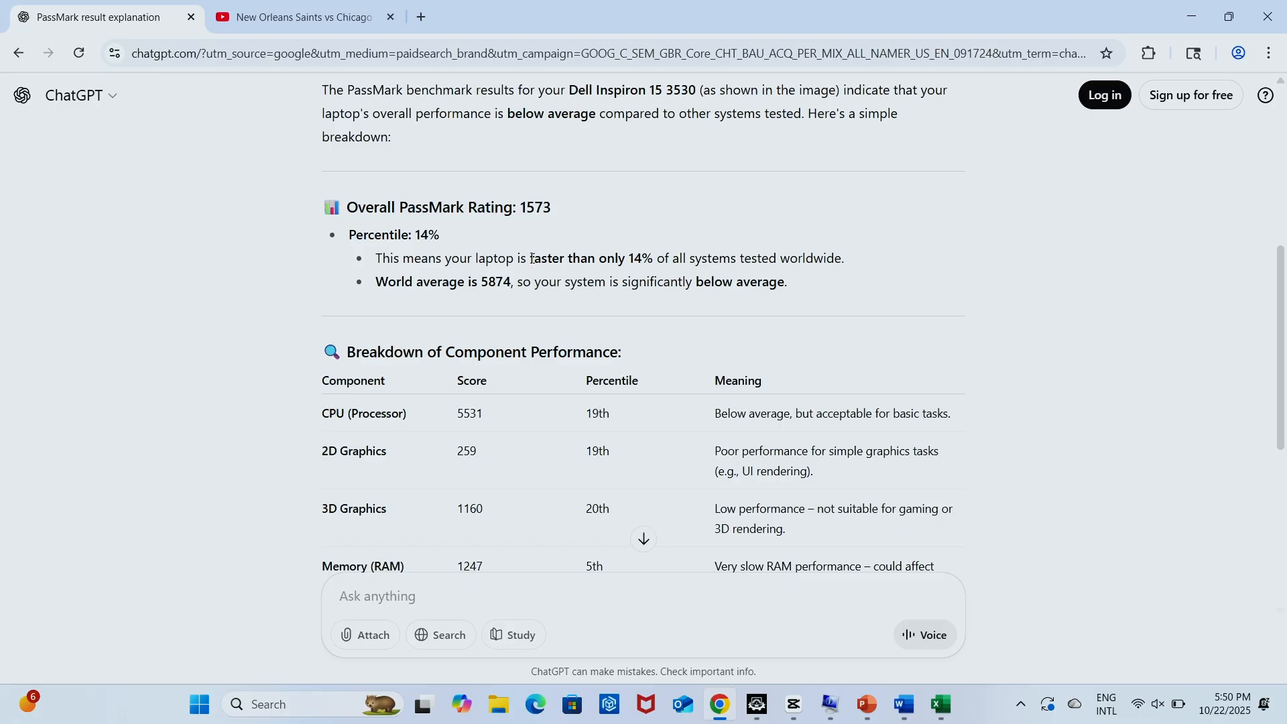
pyautogui.moveTo(531, 257); pyautogui.dragTo(651, 257)
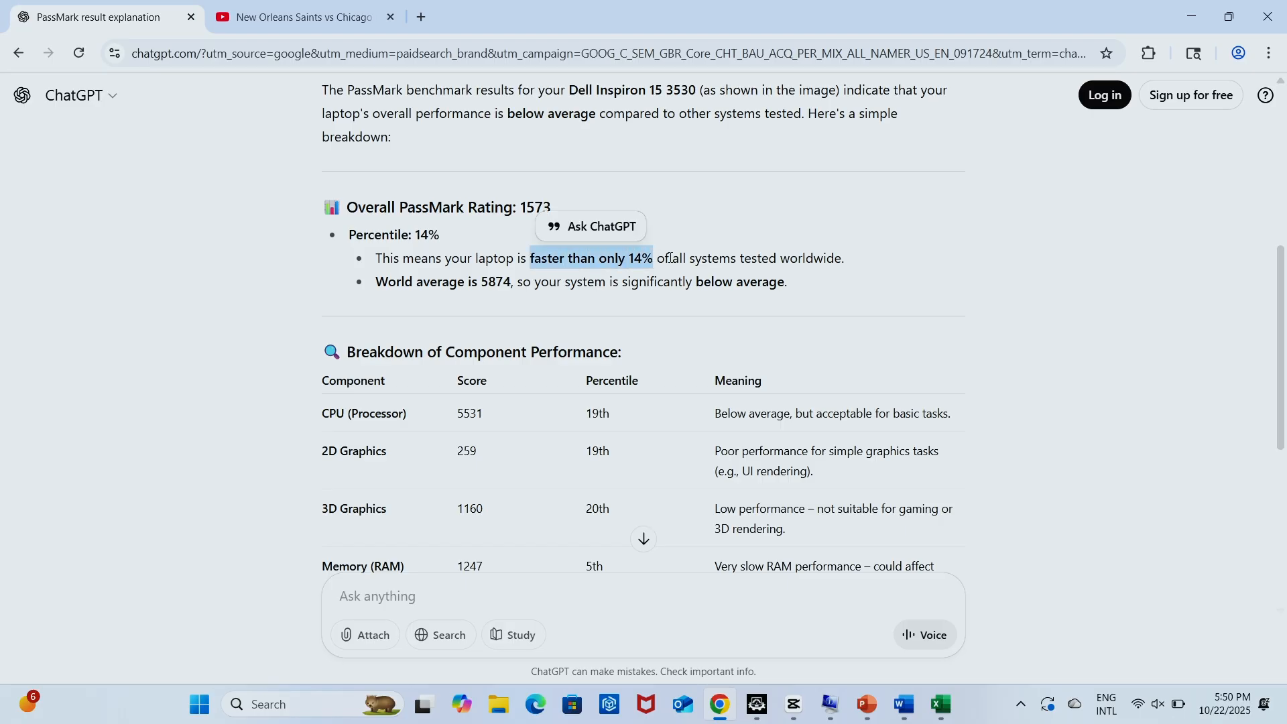
pyautogui.doubleClick(713, 259)
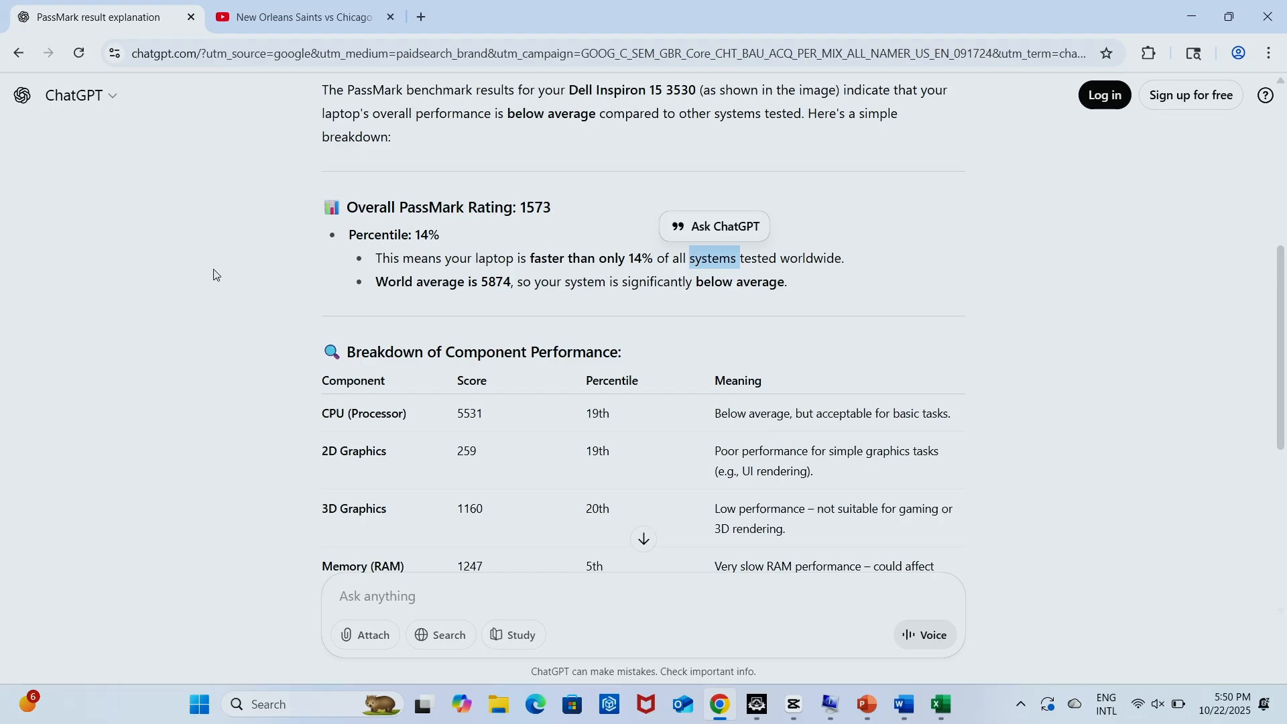
pyautogui.moveTo(133, 212)
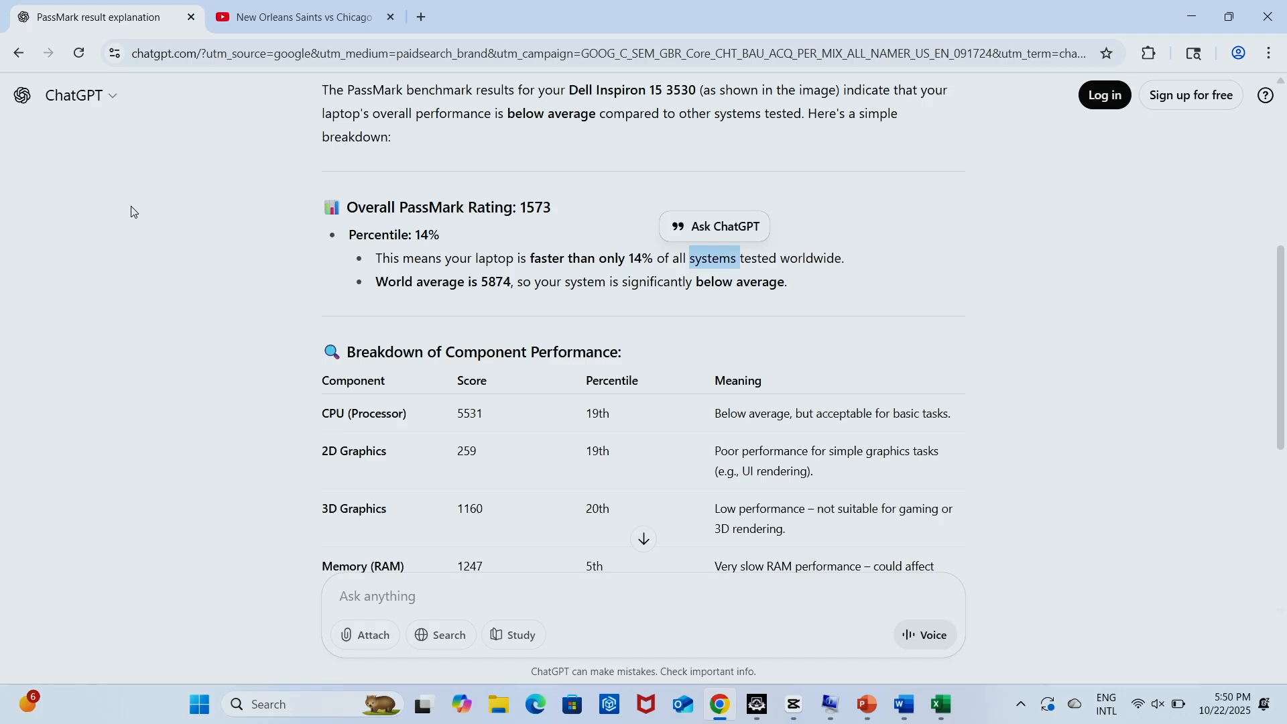
pyautogui.click(527, 259)
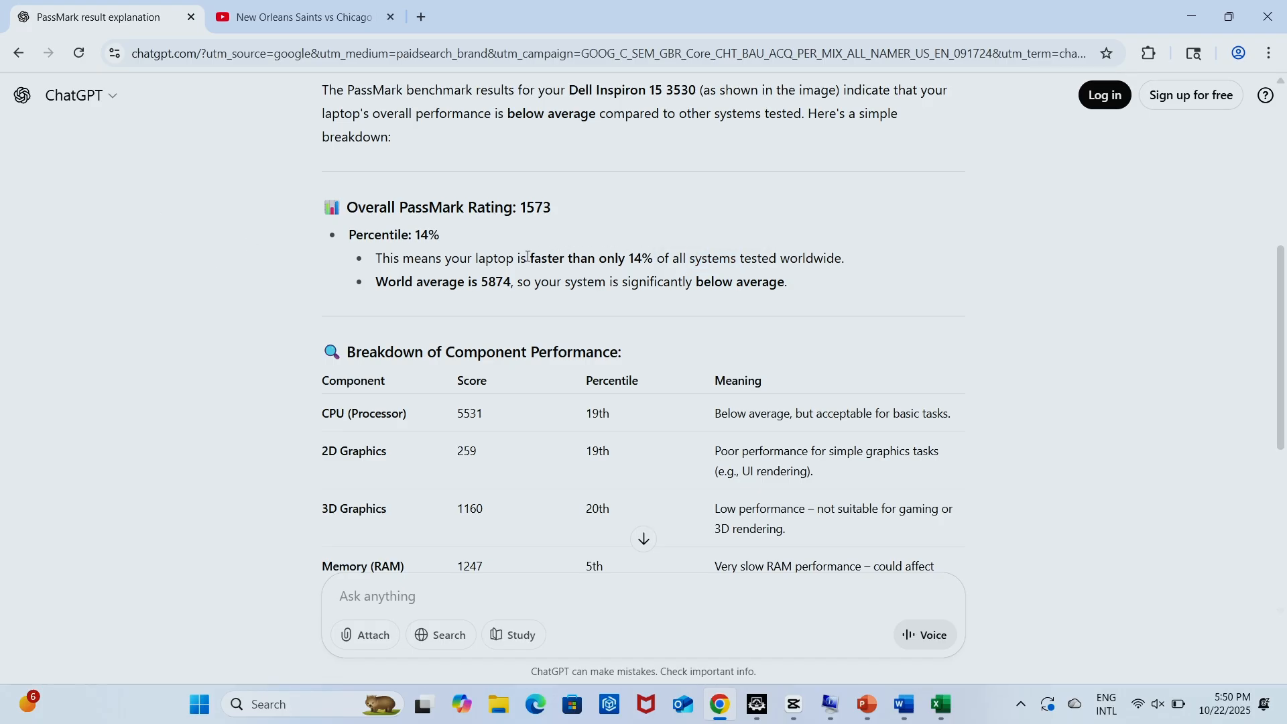
pyautogui.moveTo(530, 257); pyautogui.dragTo(769, 258)
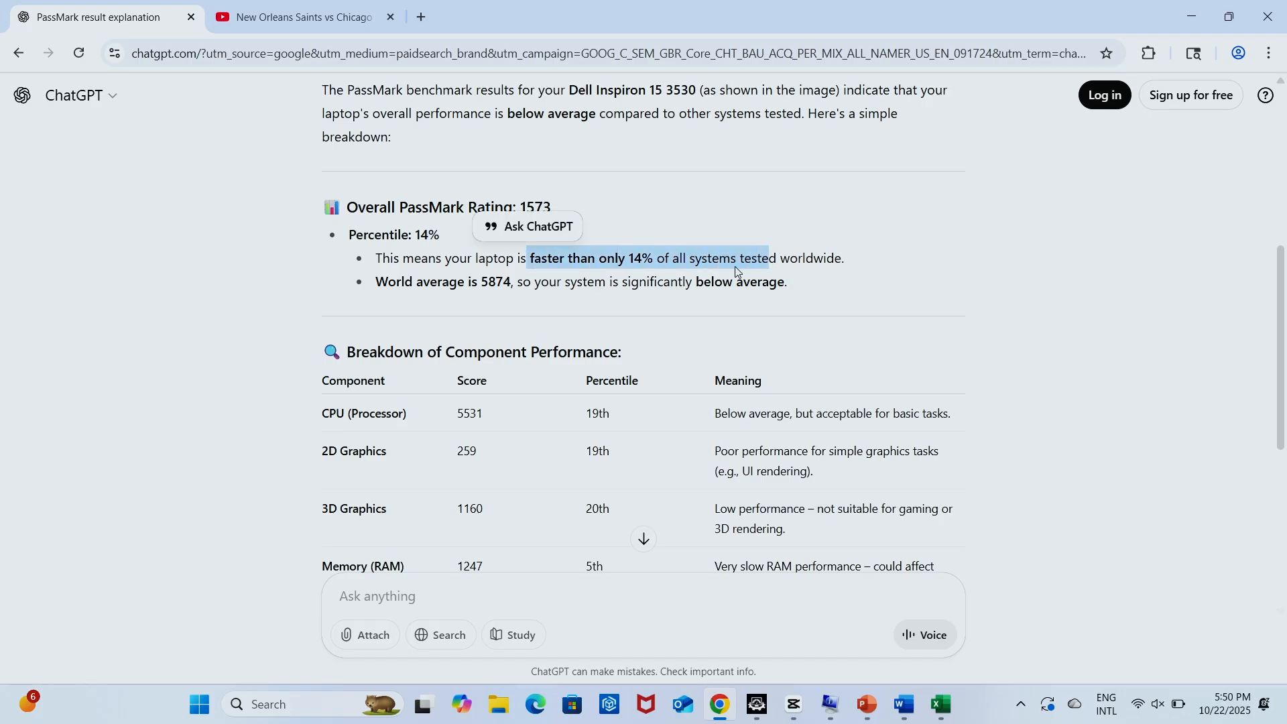
pyautogui.moveTo(799, 307)
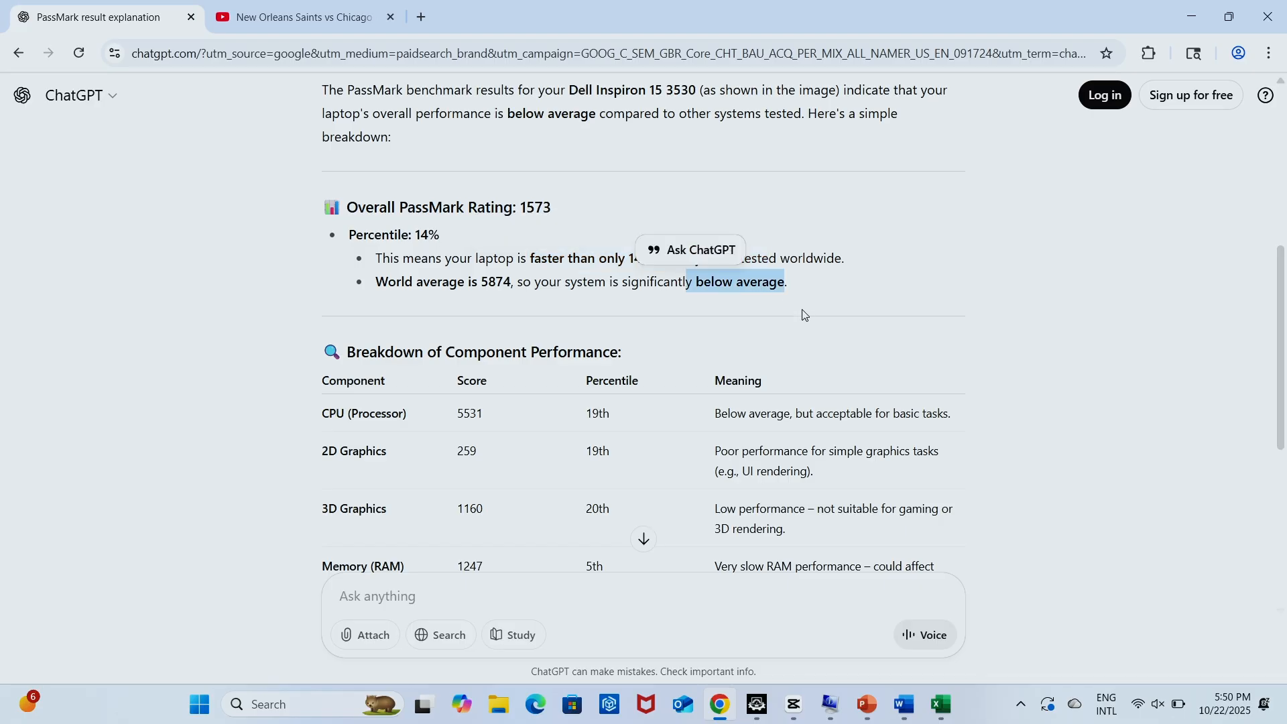
pyautogui.moveTo(861, 362)
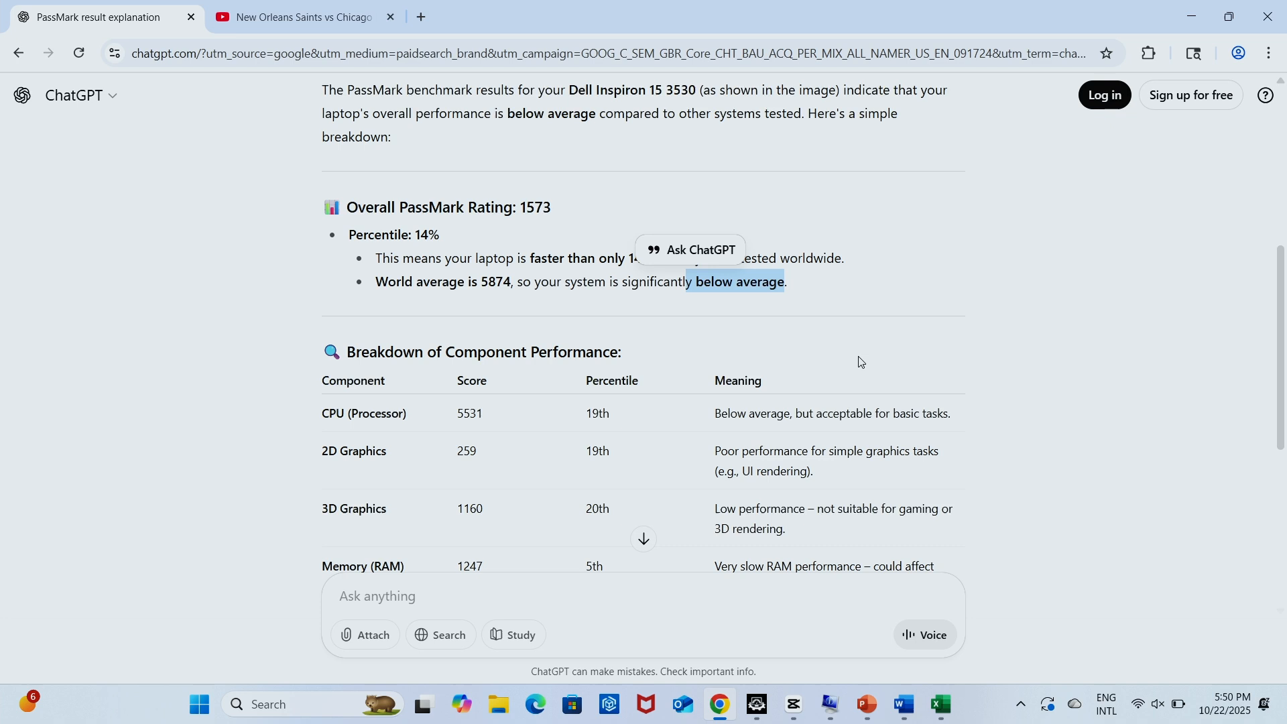
# Step: Scroll through the component breakdown table, highlighting '3D Graphics' and 'RAM' down to Disk at 6555
pyautogui.scroll(-3)
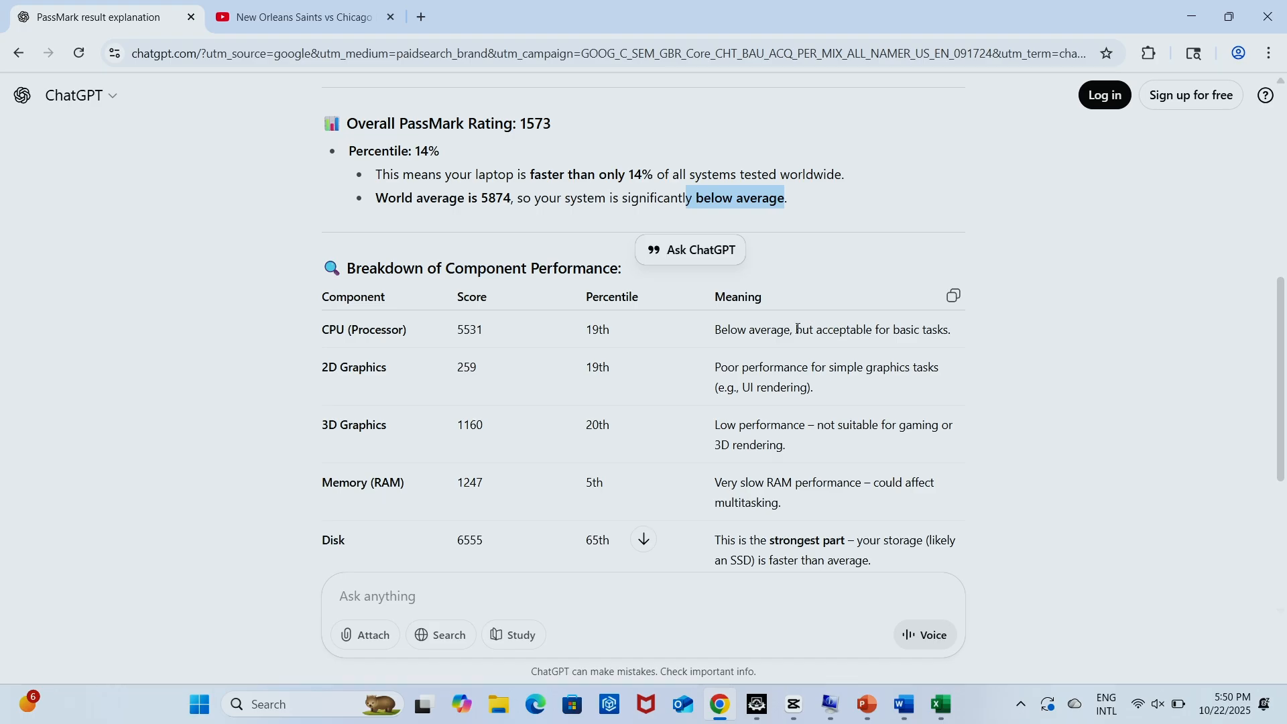
pyautogui.moveTo(795, 330); pyautogui.dragTo(950, 330)
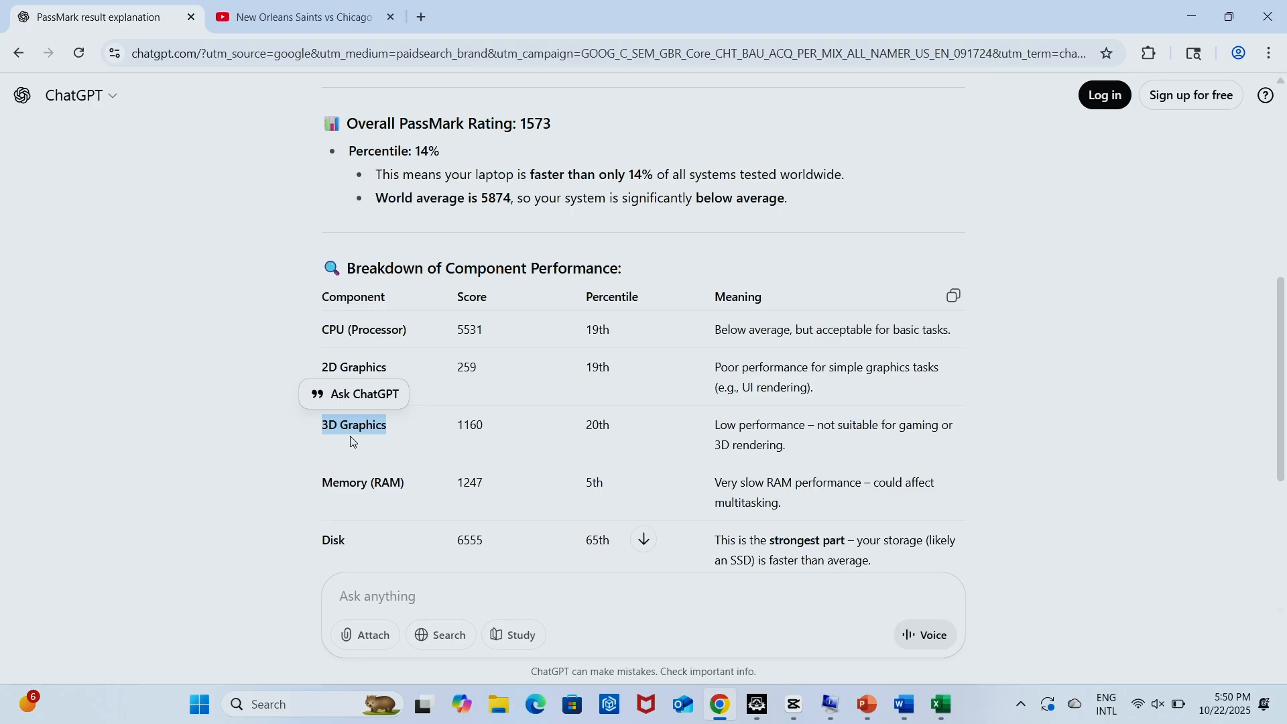
pyautogui.moveTo(434, 474)
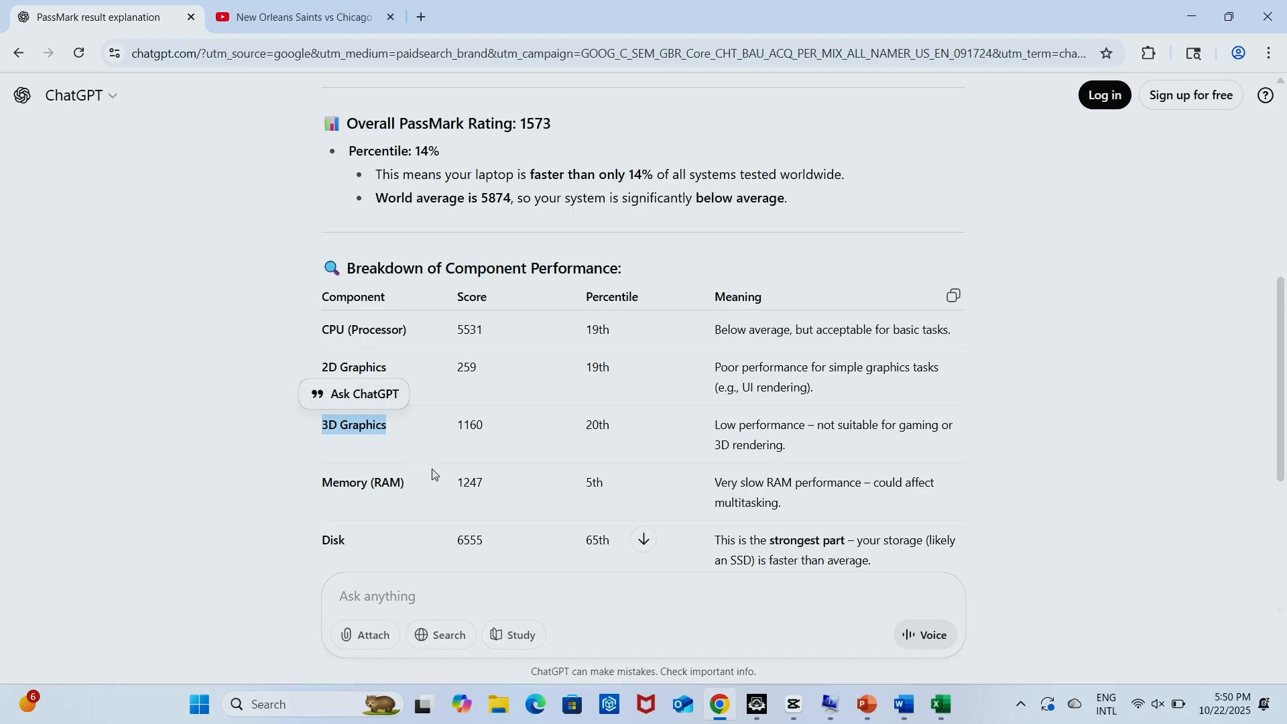
pyautogui.doubleClick(780, 482)
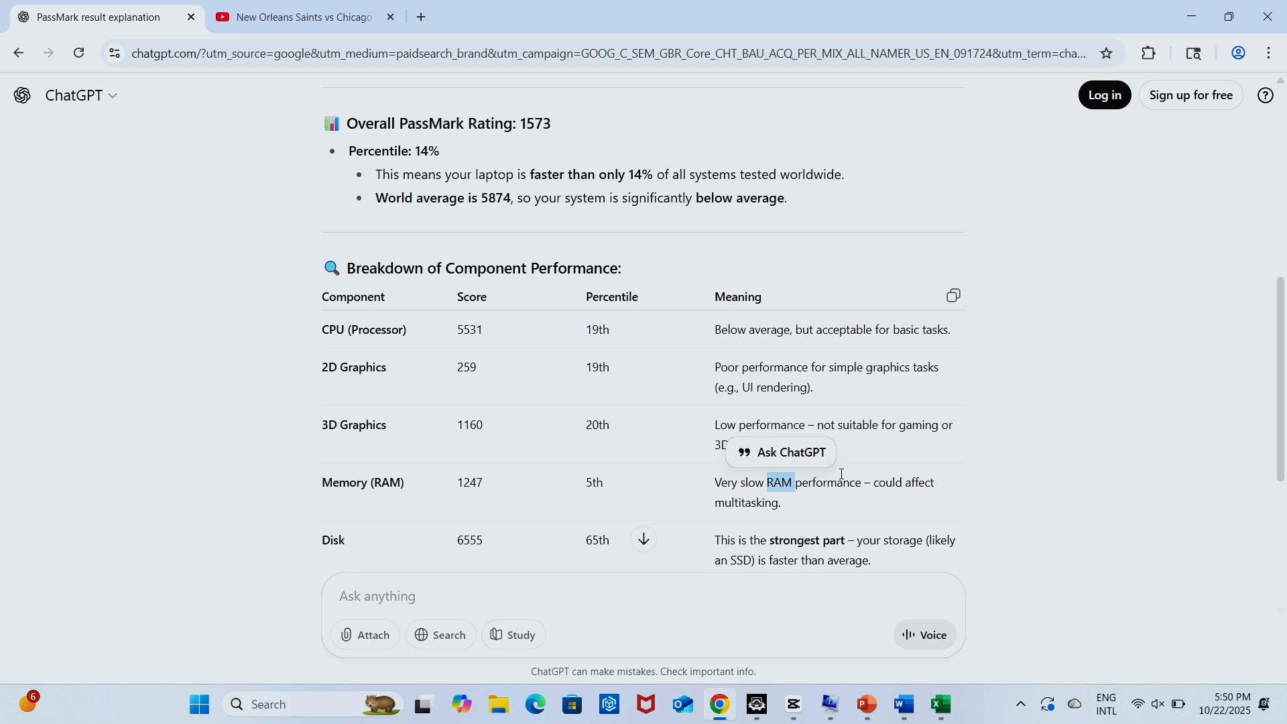
pyautogui.scroll(-3)
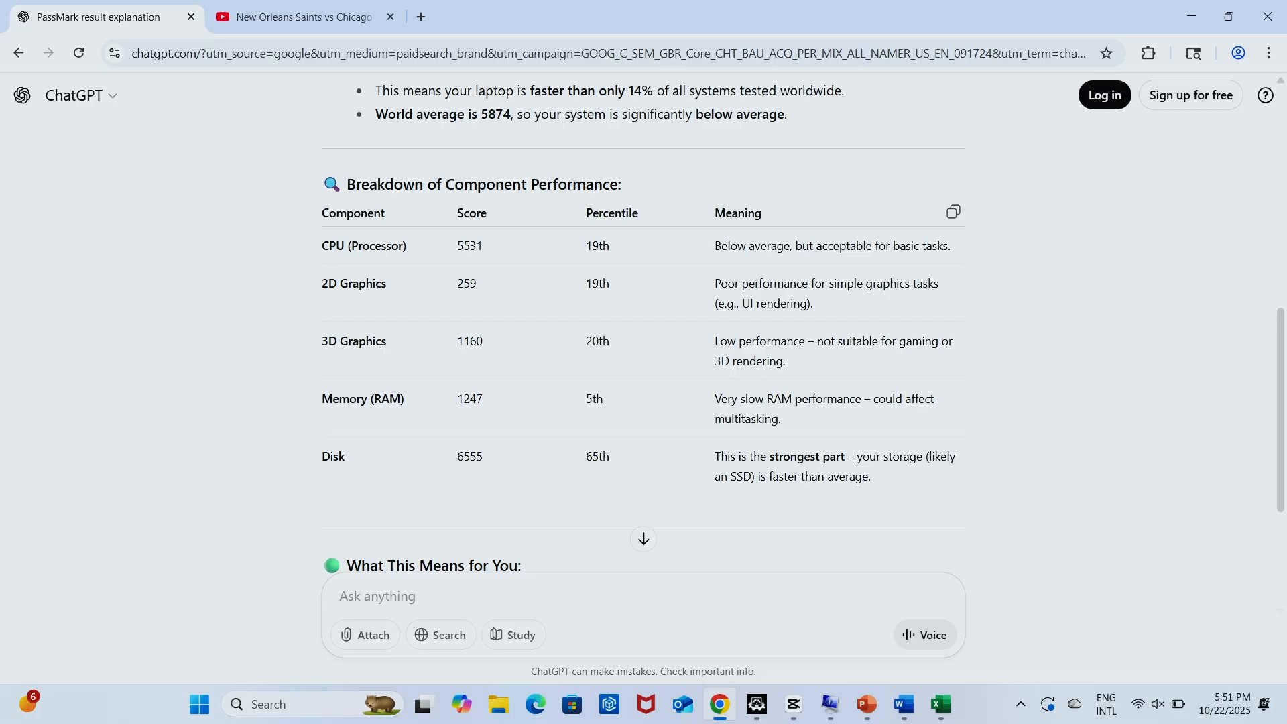
# Step: Scroll to the What This Means for You and Summary sections, highlighting 'office' in the good-for list
pyautogui.scroll(-3)
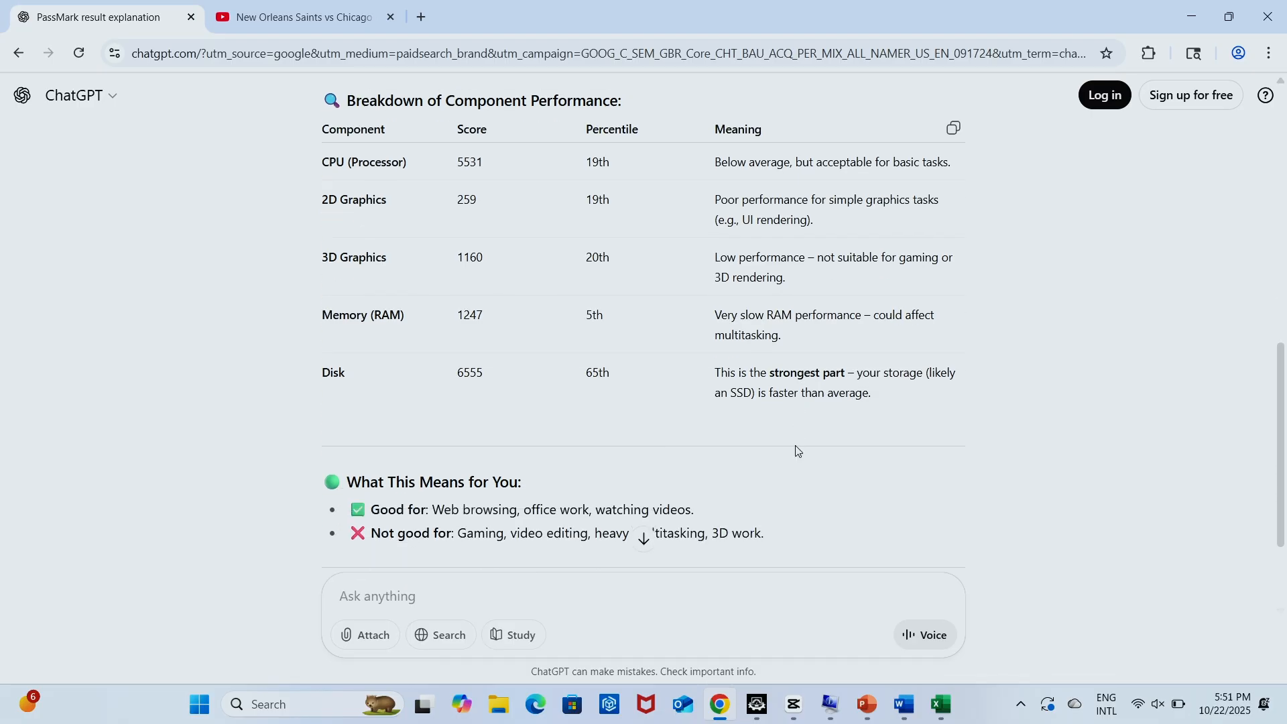
pyautogui.scroll(-3)
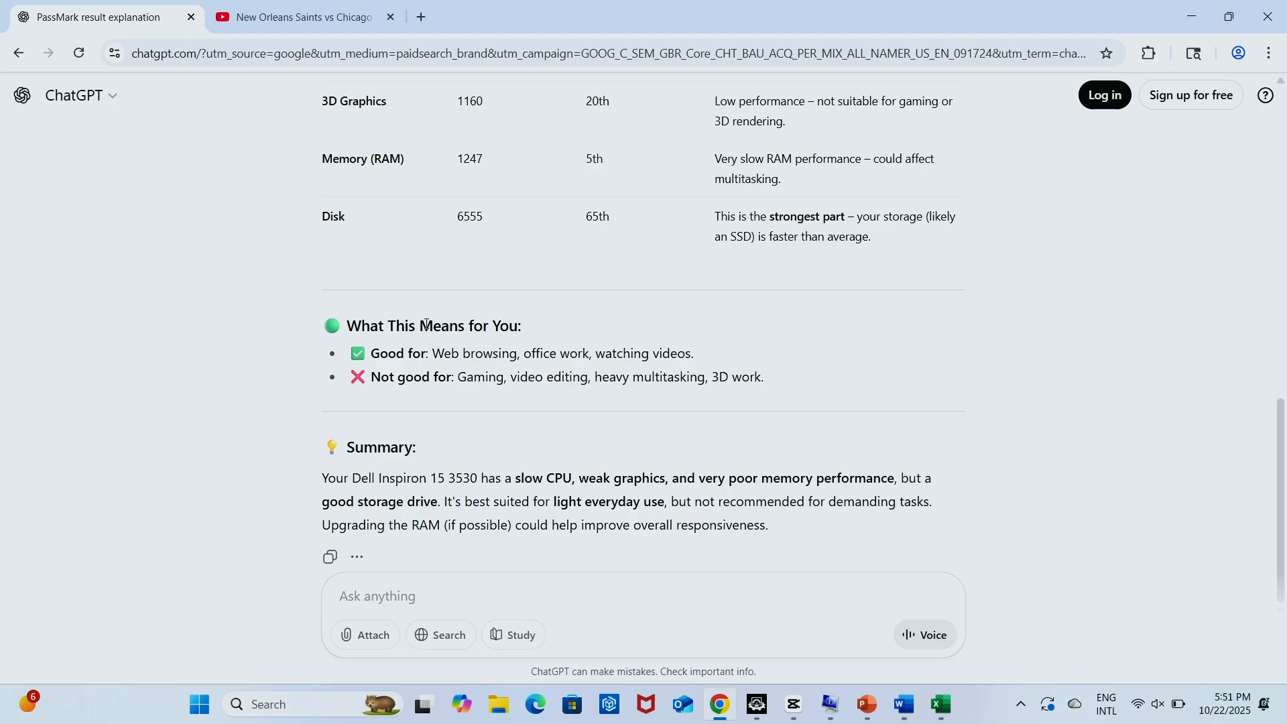
pyautogui.doubleClick(539, 353)
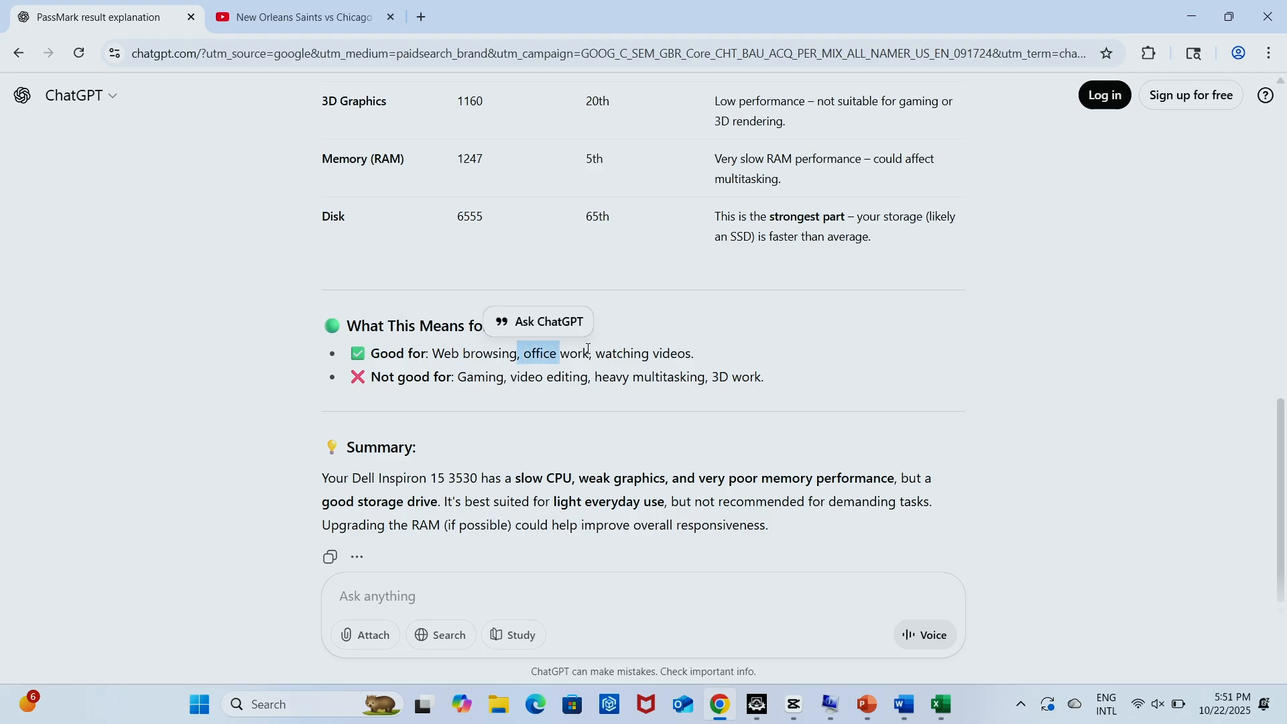